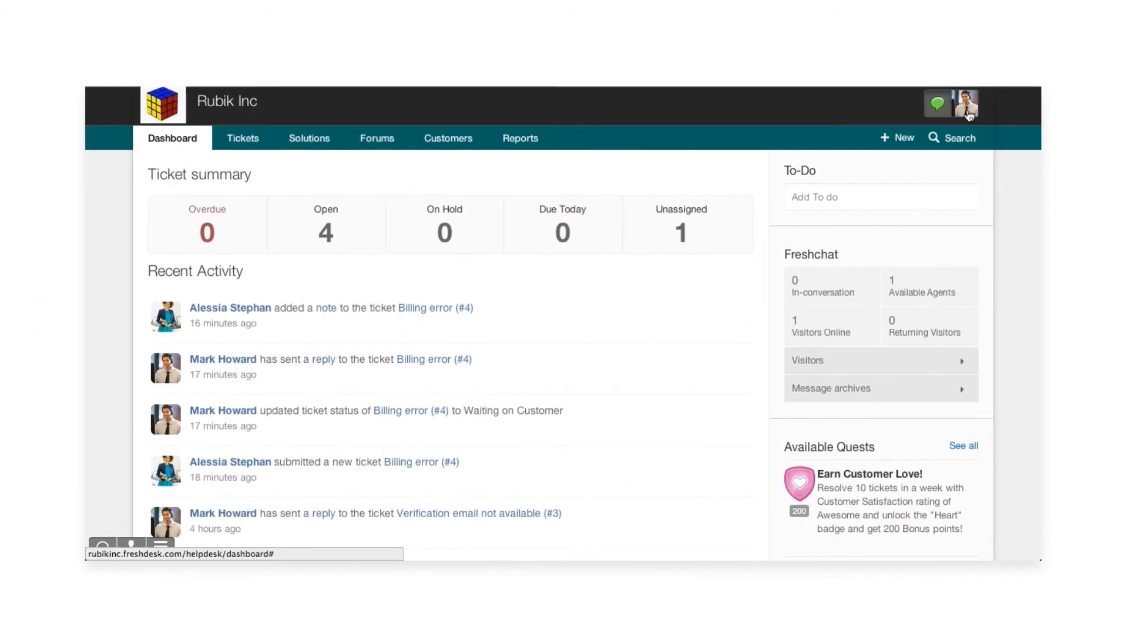
click(968, 100)
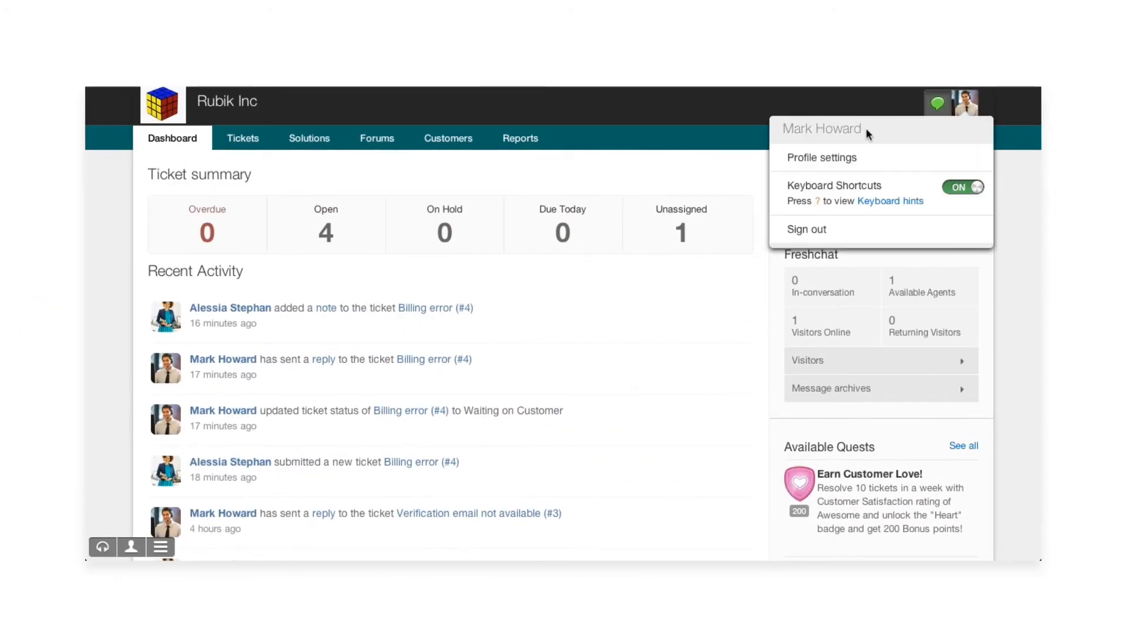
mouse_move(416, 311)
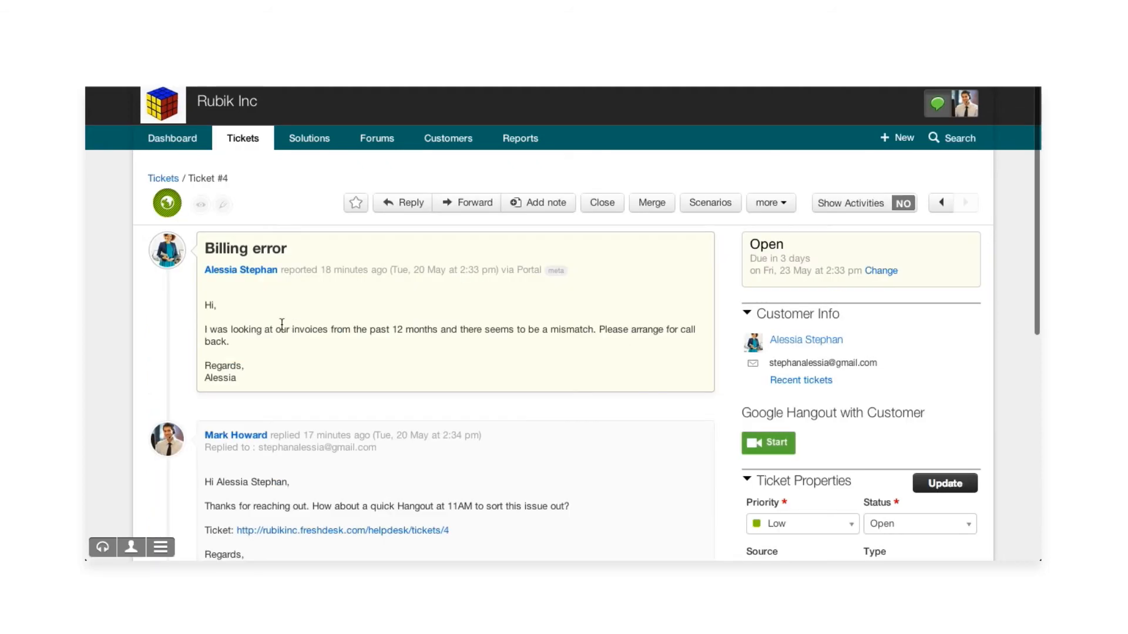
Start a Google Hangout with the customer from ticket #4 Billing error.
scroll(down, 3)
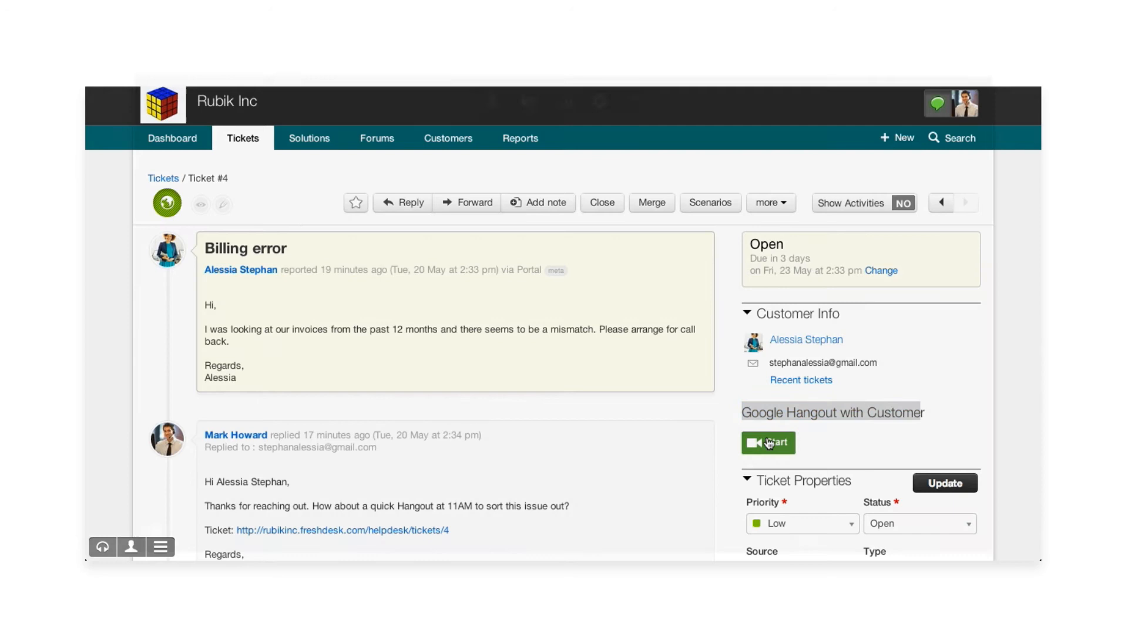
click(768, 443)
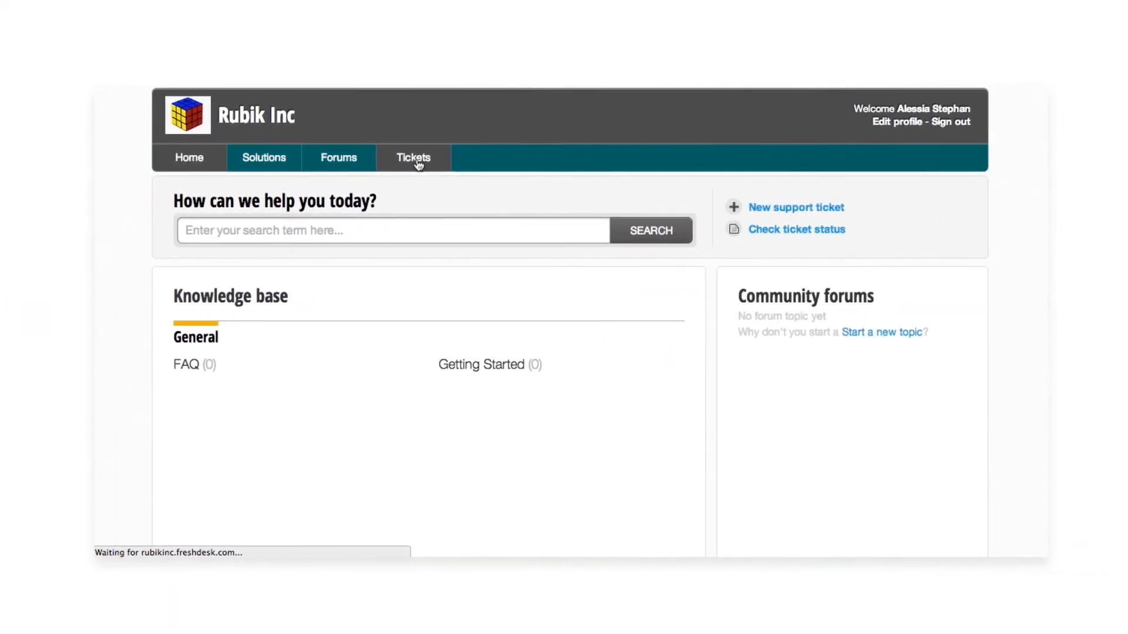
Show the customer's tickets list with Billing error #4 and Verification email #3.
click(413, 157)
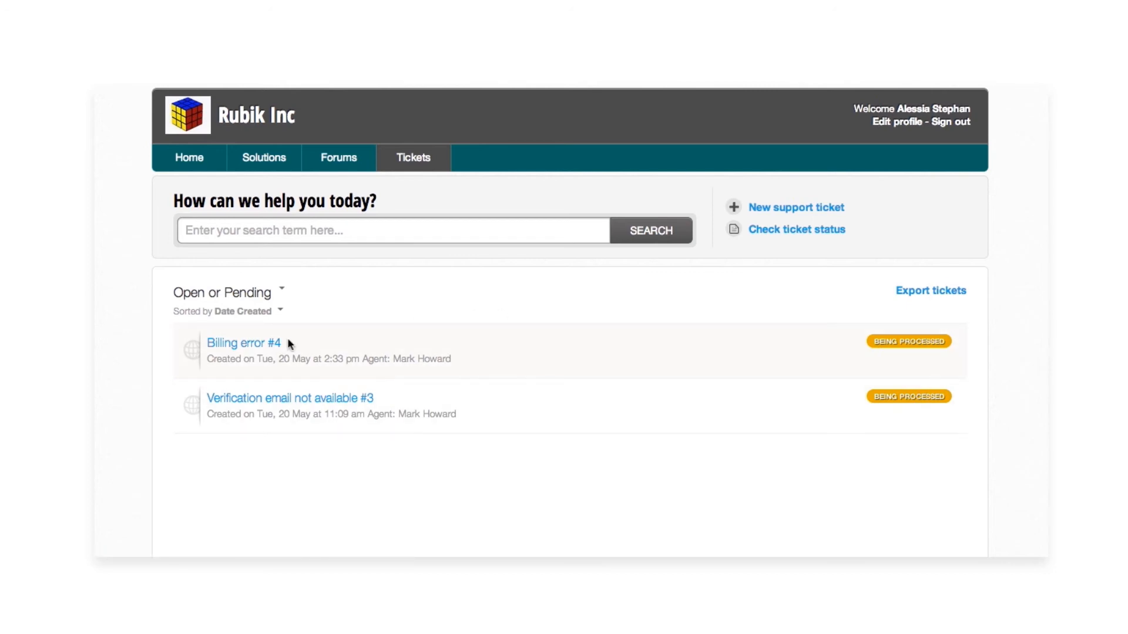
click(242, 342)
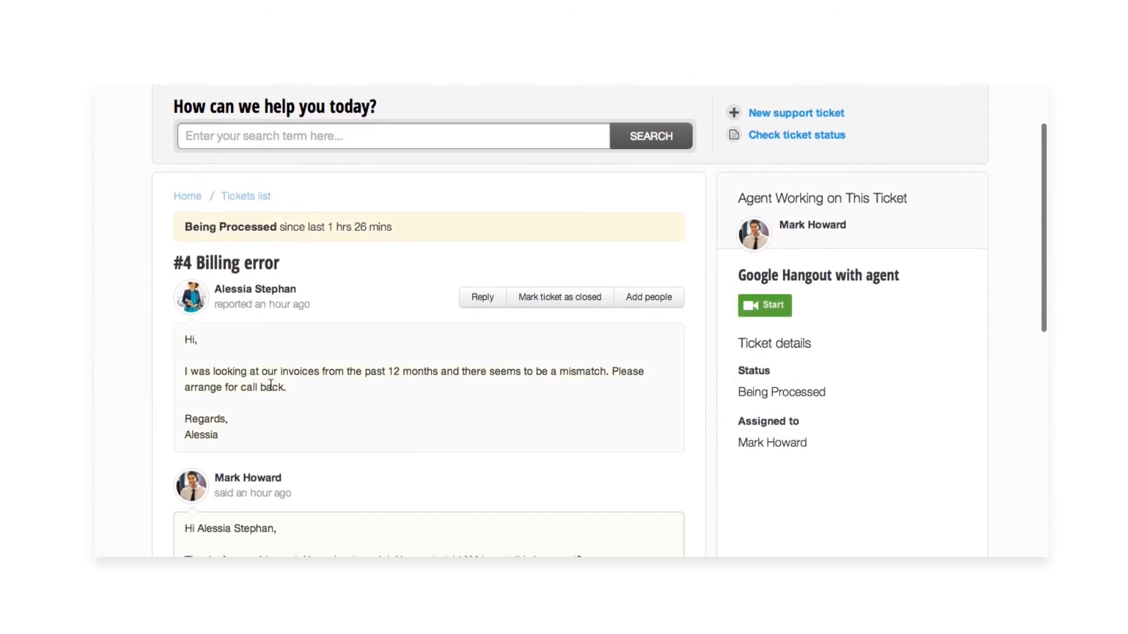
scroll(down, 3)
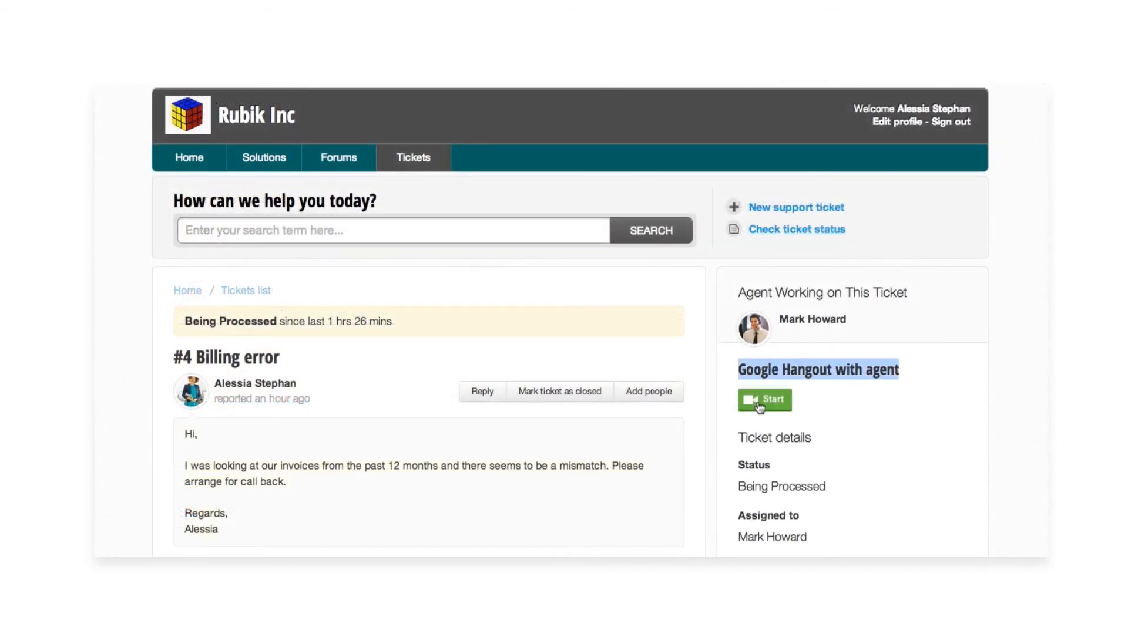
click(764, 400)
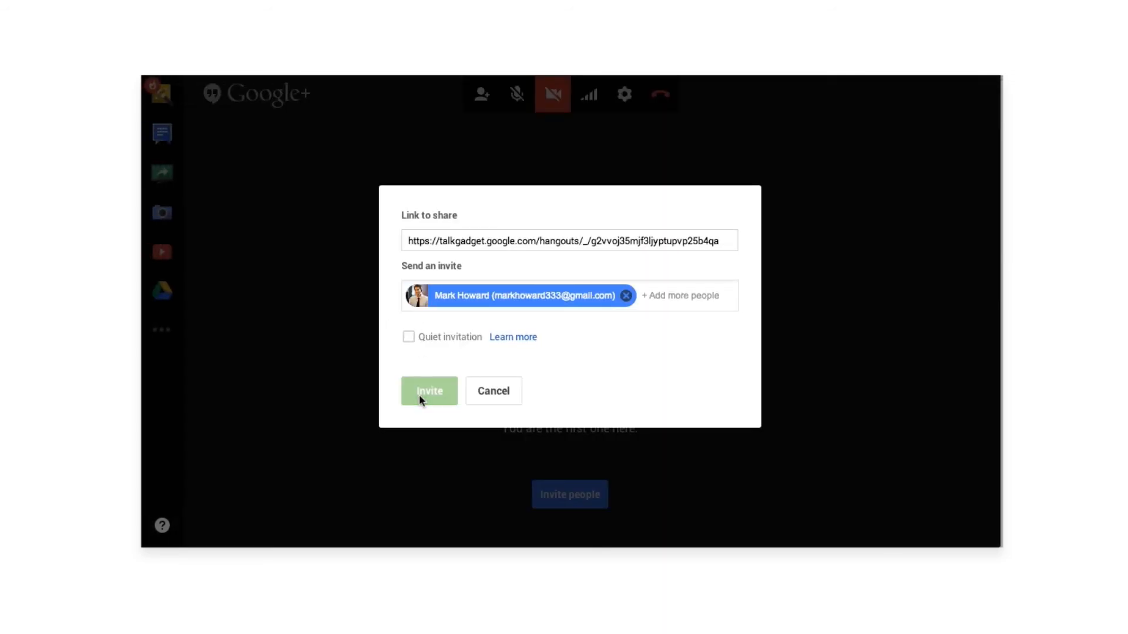
click(428, 390)
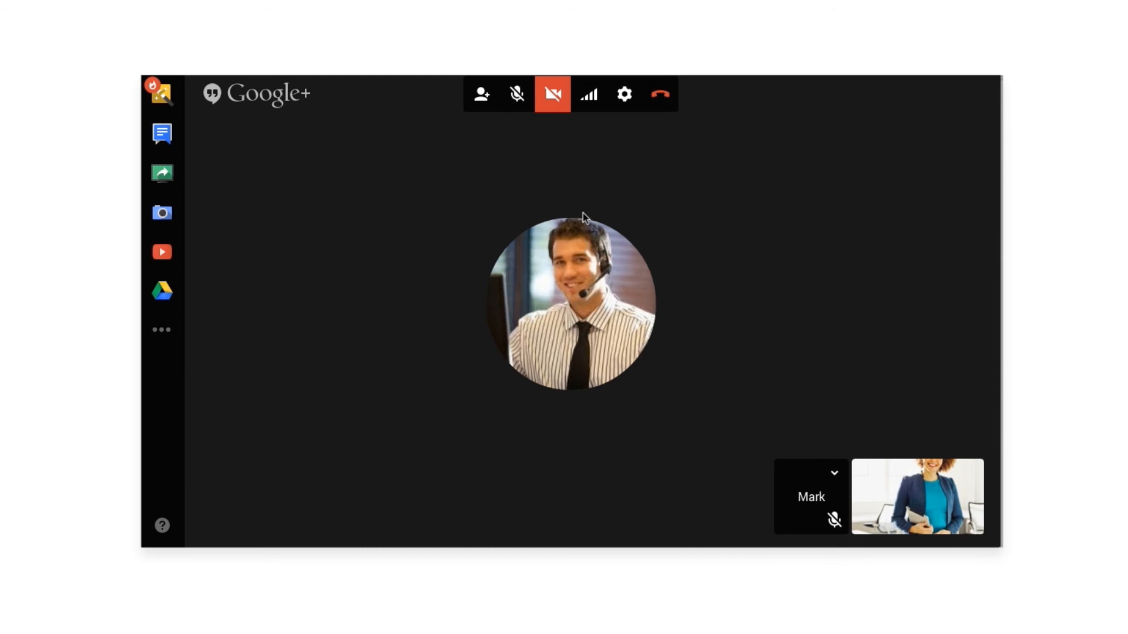